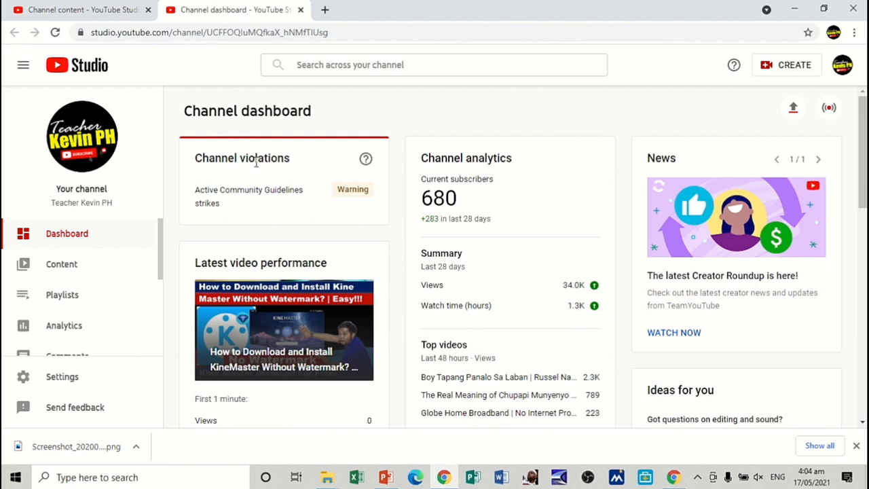
mouse_move(249, 195)
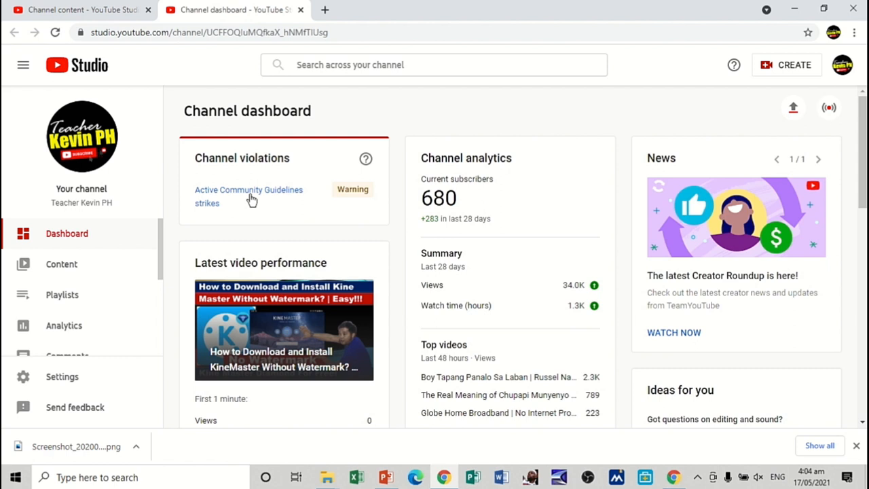
mouse_move(286, 237)
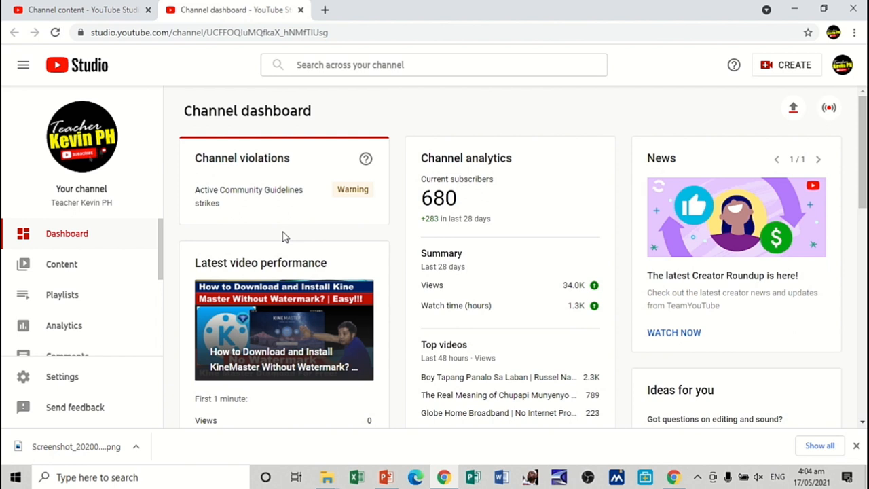
mouse_move(225, 238)
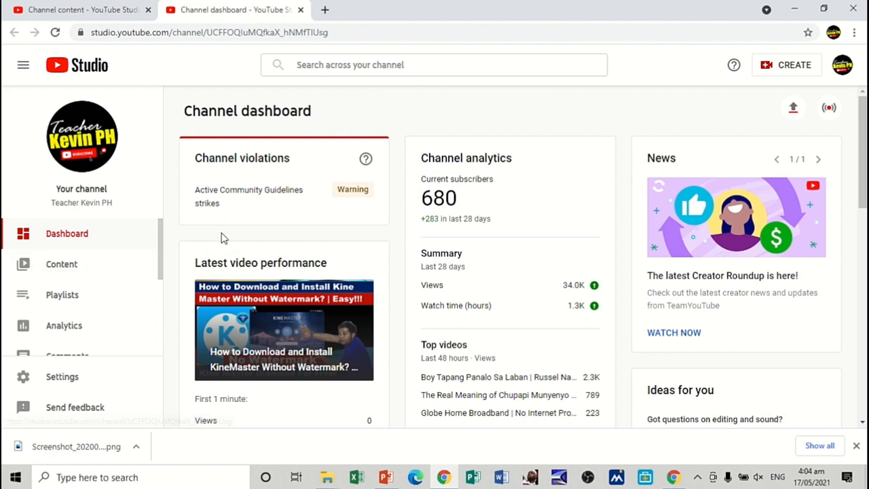
mouse_move(695, 158)
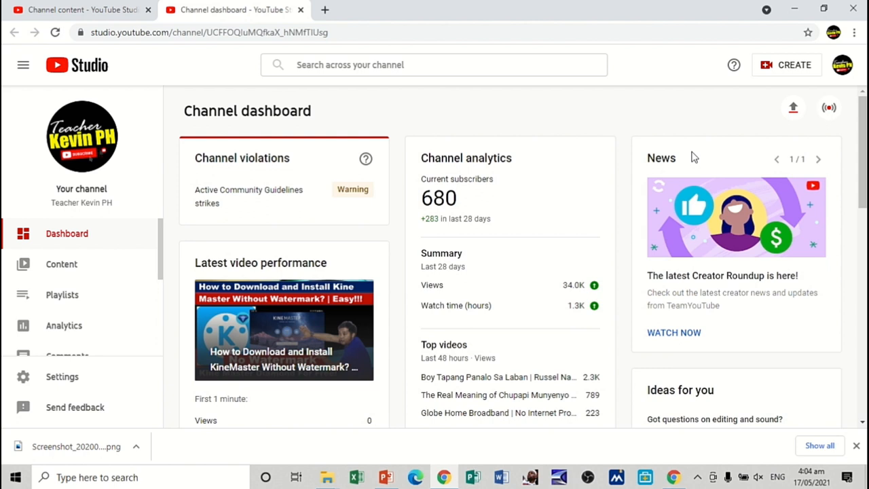
mouse_move(793, 134)
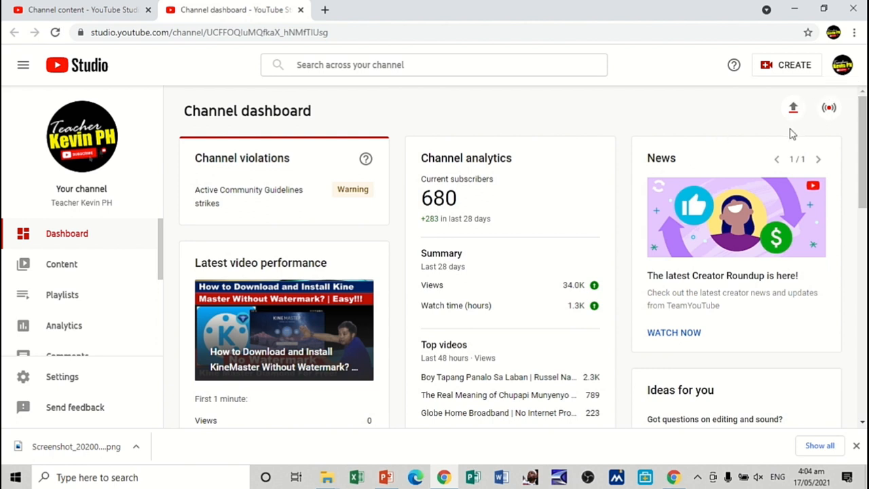
mouse_move(842, 65)
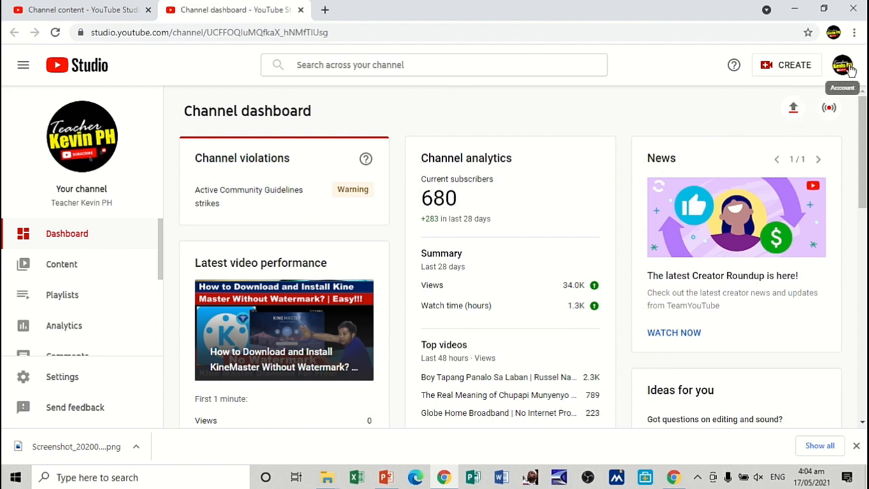
Go from the account options to the Content list showing the age-restricted newest video.
left_click(842, 65)
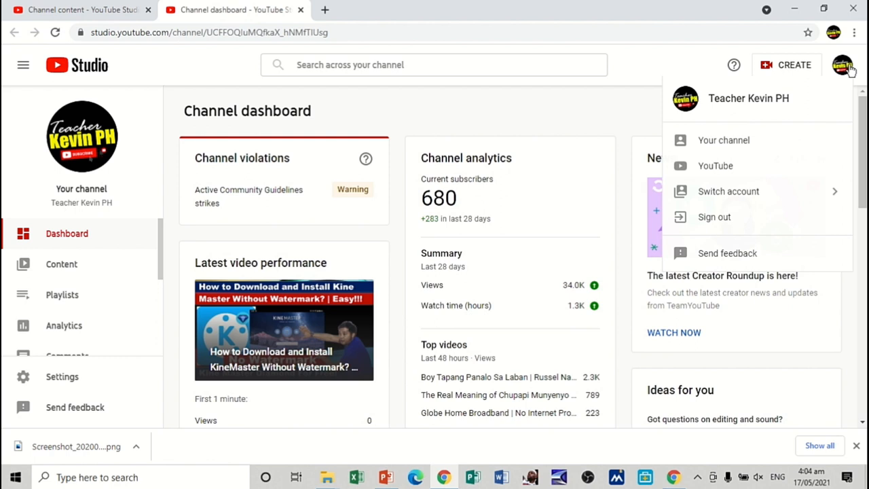
mouse_move(747, 143)
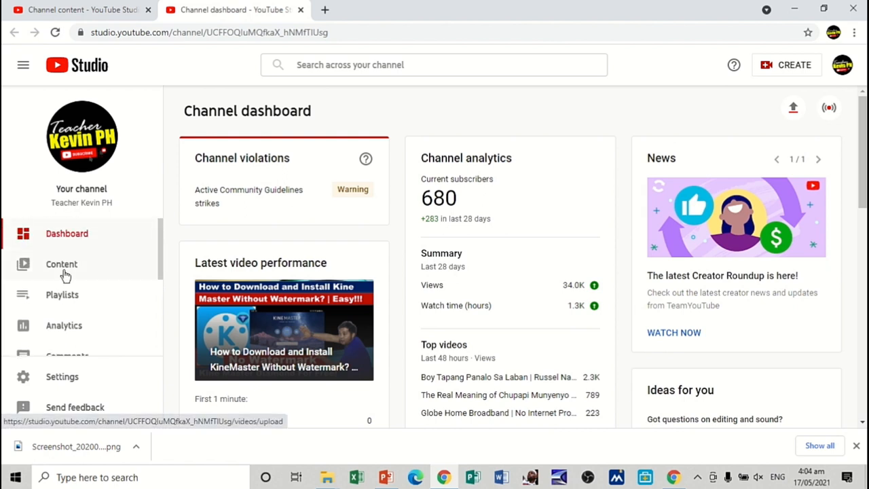
left_click(62, 263)
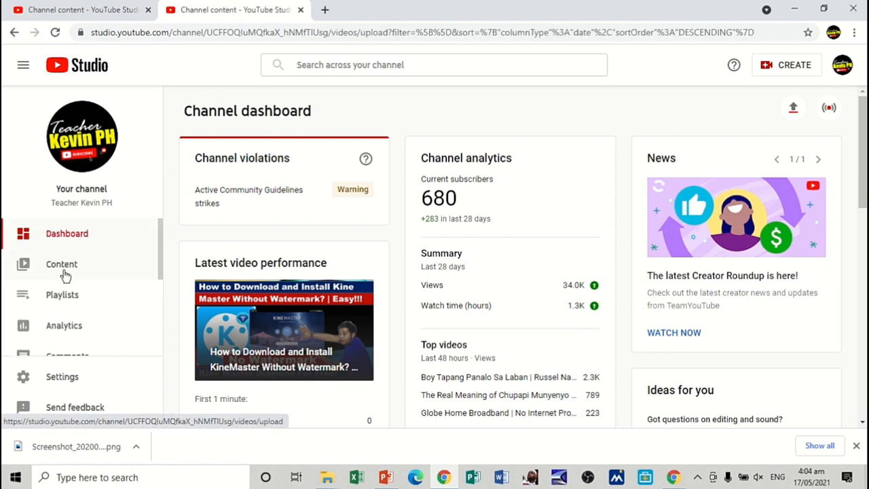
left_click(62, 264)
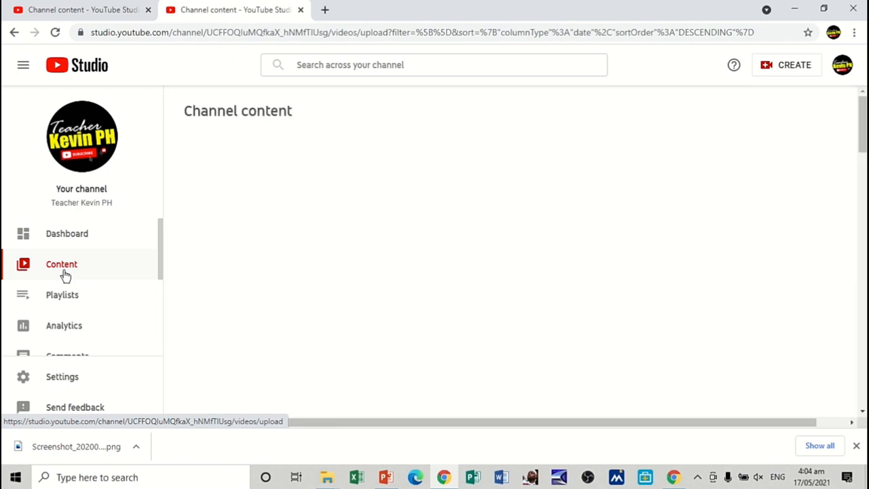
left_click(61, 263)
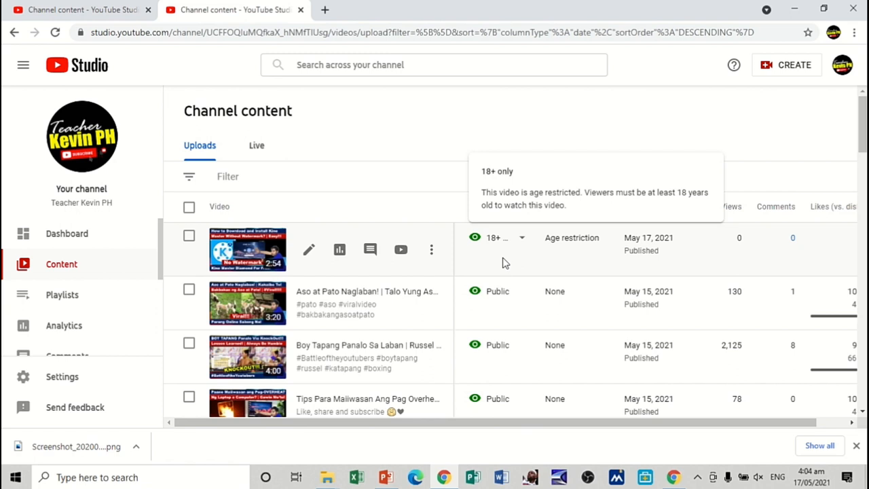
mouse_move(579, 264)
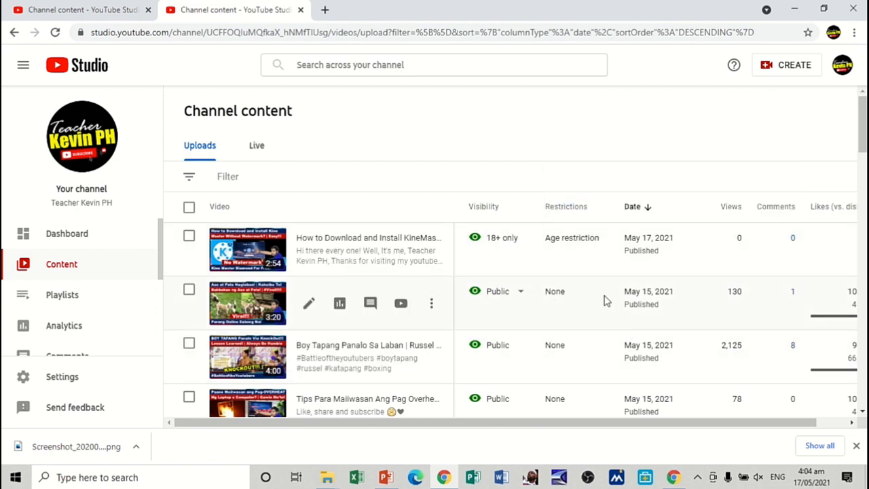
mouse_move(572, 237)
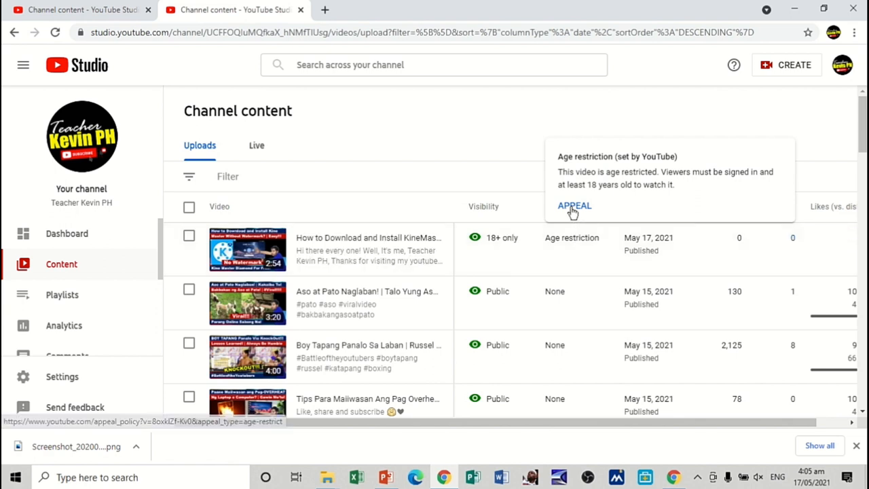
Start an appeal against the age restriction and reach the reason box in the form.
left_click(573, 206)
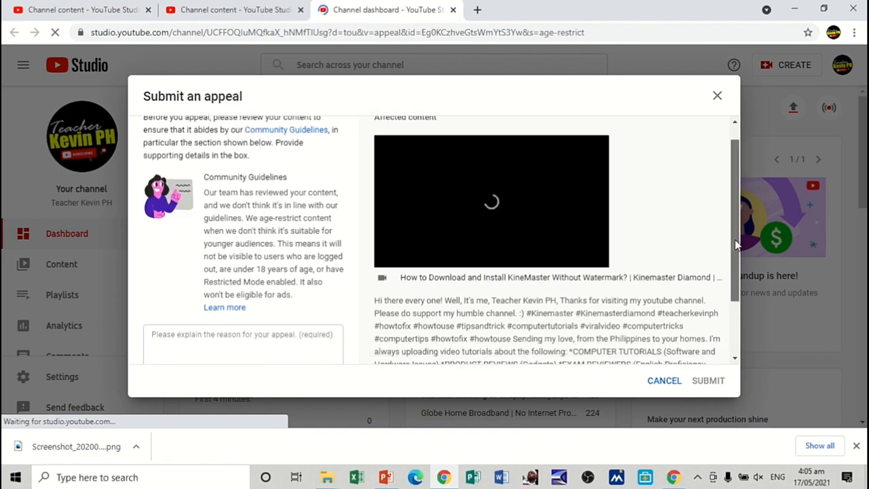
scroll("down", 3)
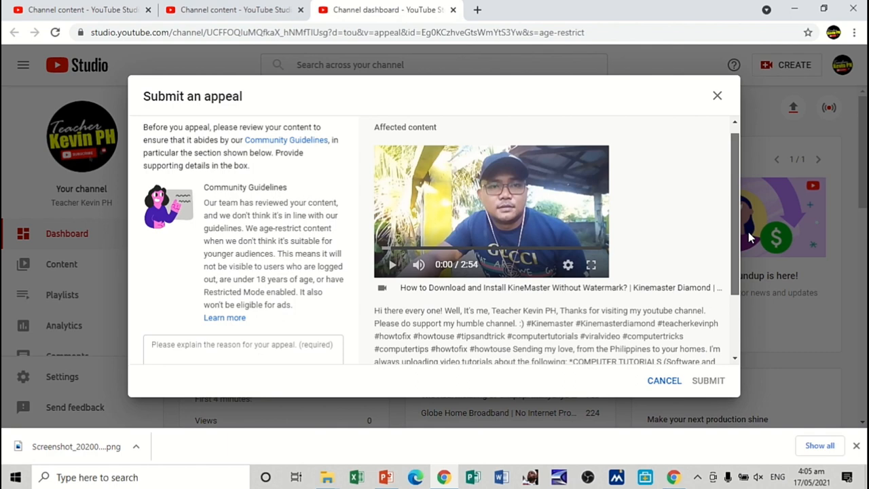
scroll("down", 3)
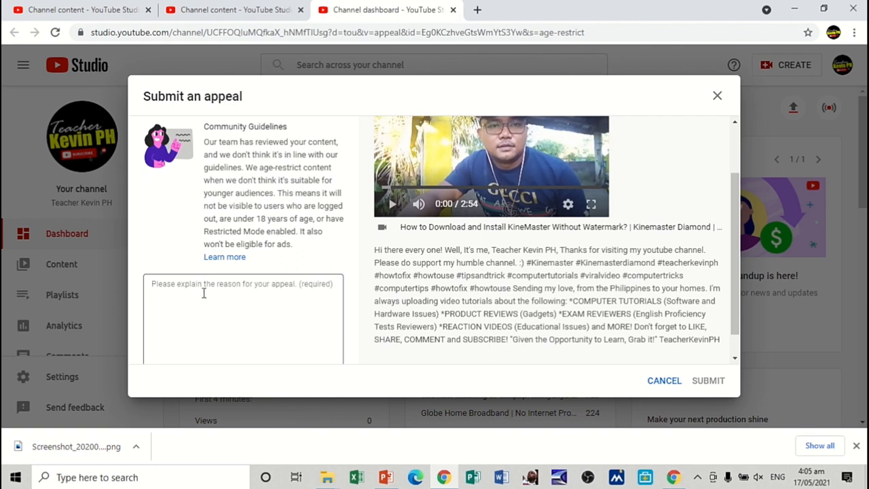
scroll("down", 3)
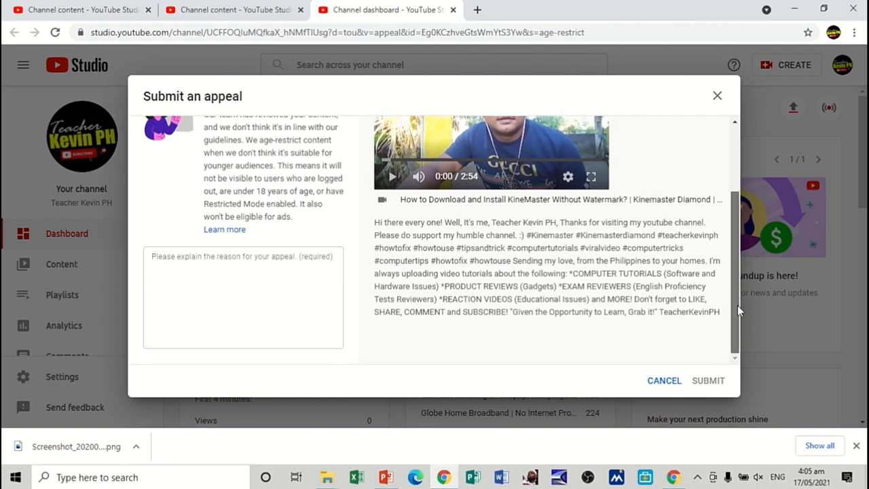
Begin the appeal reason with a greeting and 'I am writing this appeal'.
left_click(244, 298)
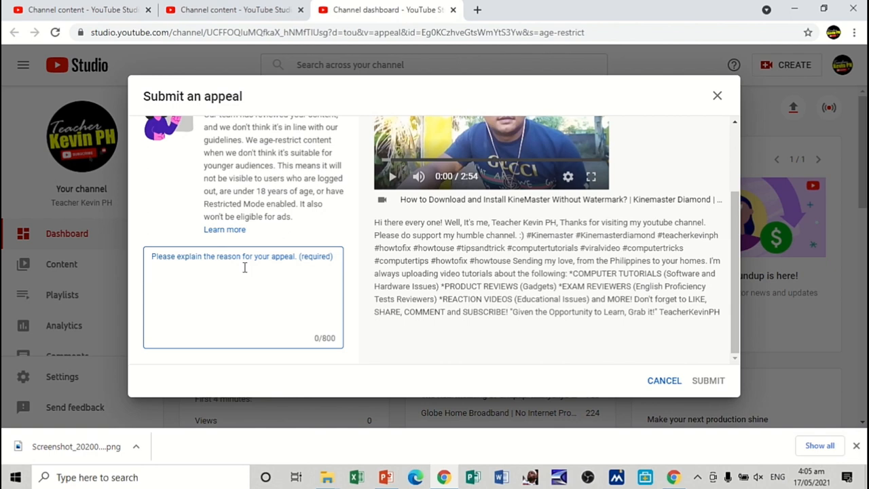
left_click(245, 272)
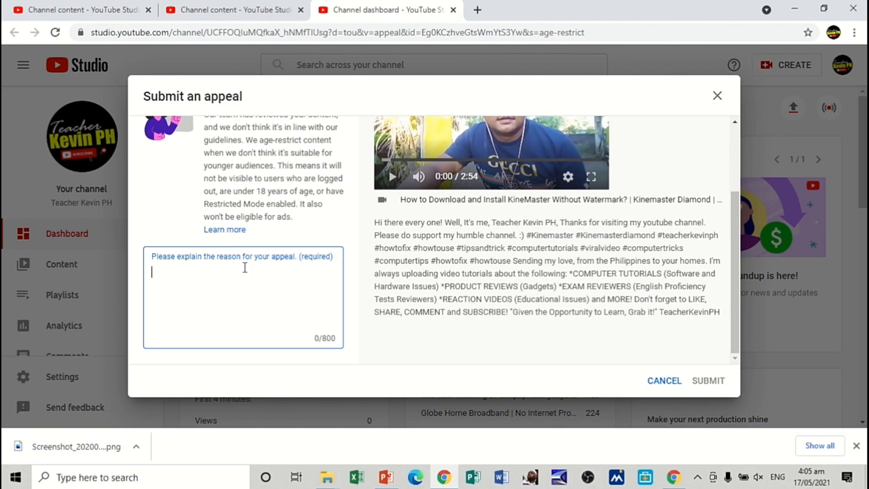
type("Hi Youtube")
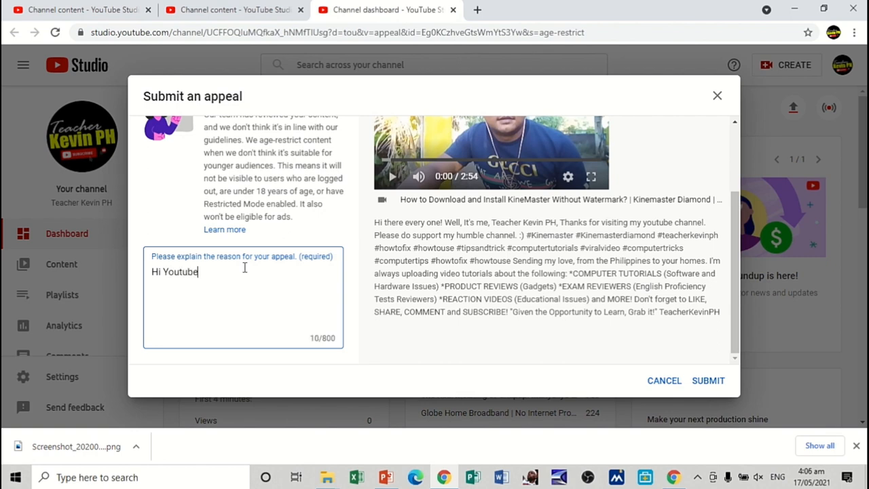
type(", Goodevening")
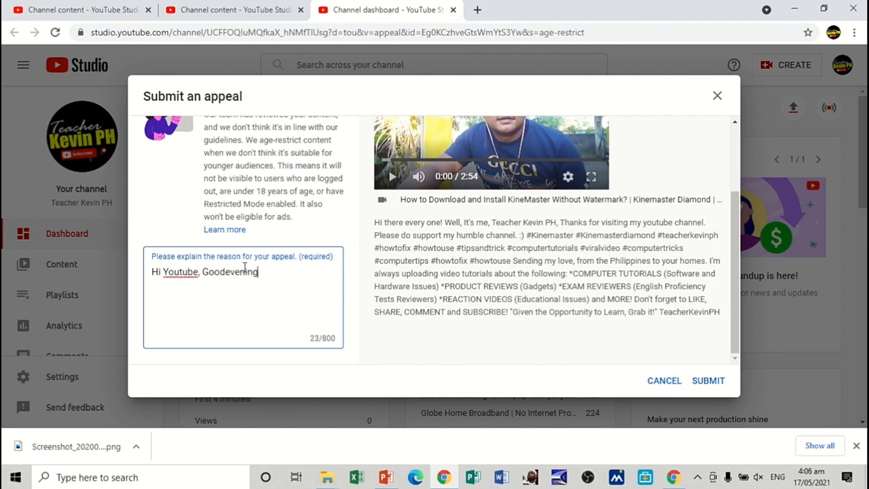
type(". I am")
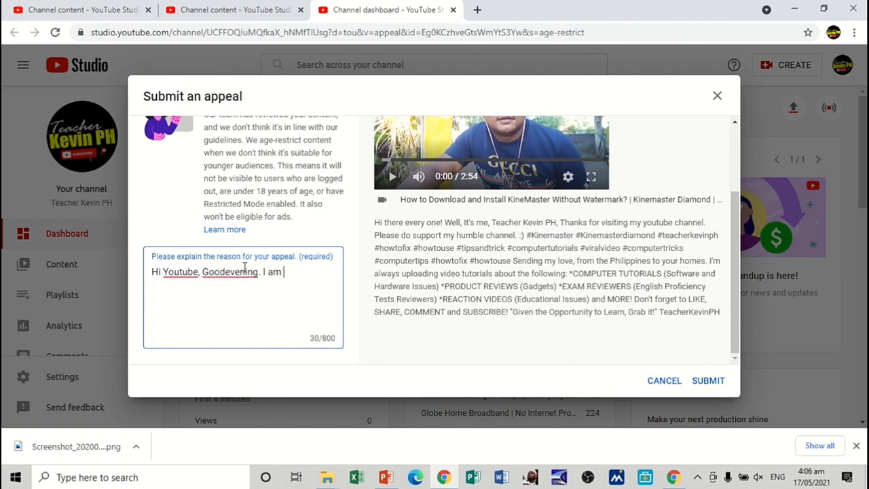
type("wriitn")
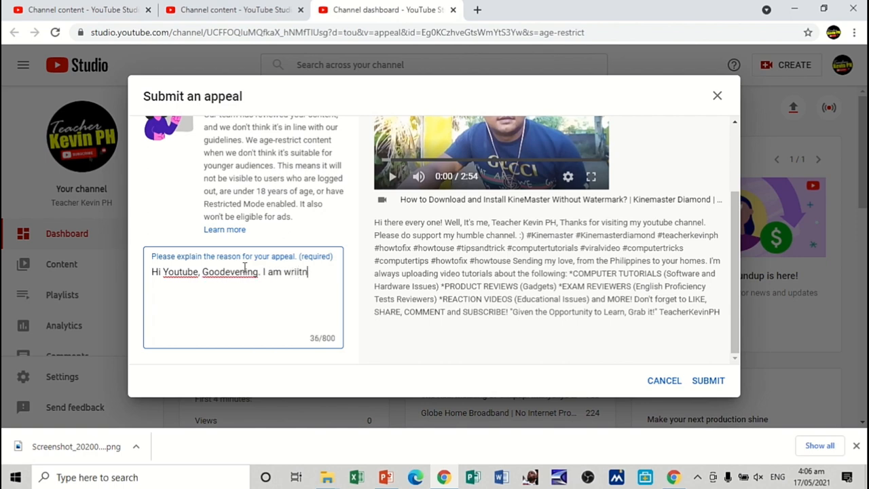
key("Backspace")
type("g this a")
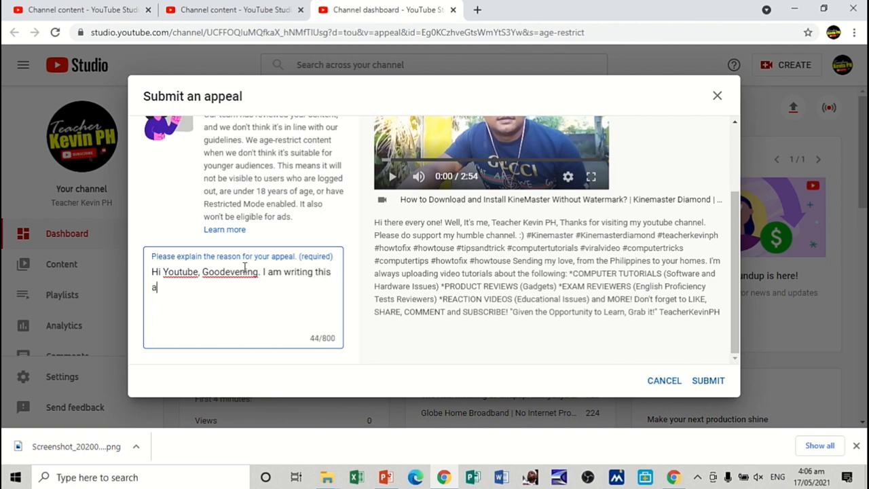
type("ppeal with the restriction of this vide")
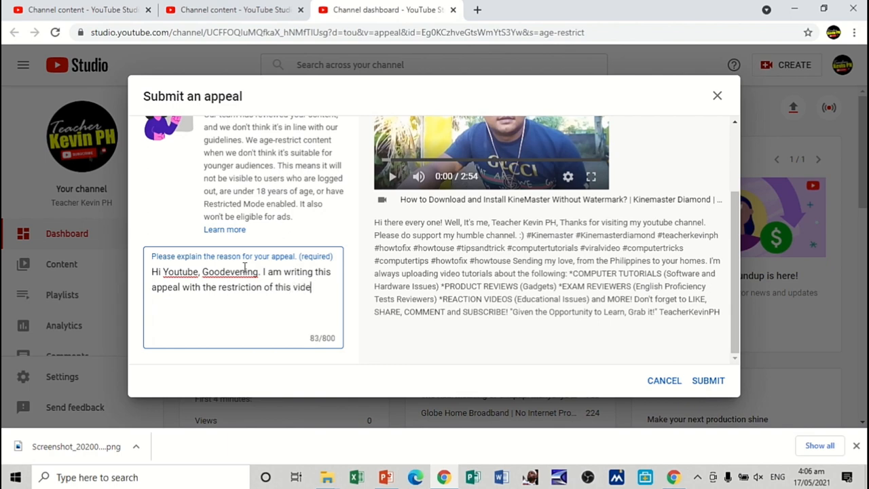
type("o. I")
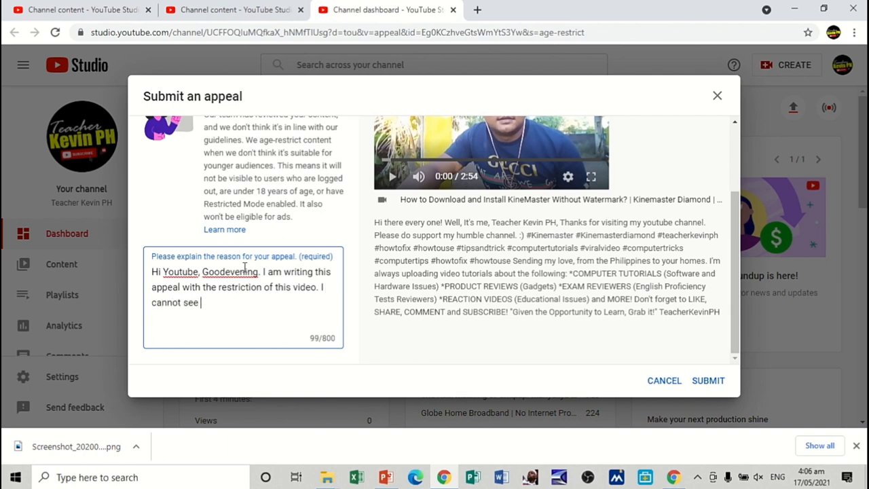
Add that no mistake or misuse is seen and the video only helps people, especially software users.
type("any mistake or")
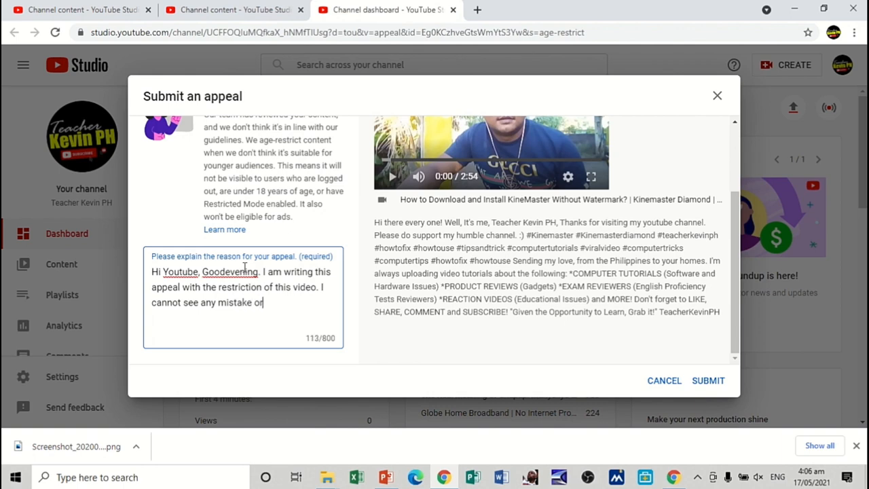
type("misuse with this one.")
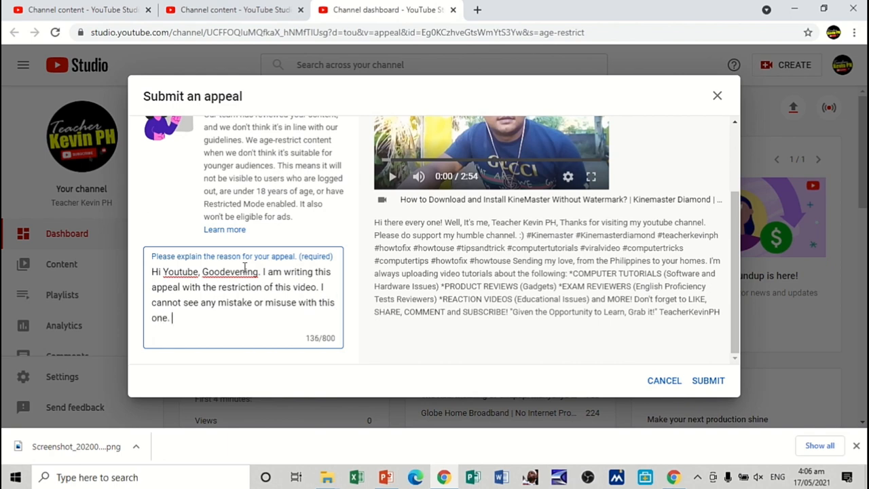
type("This vi")
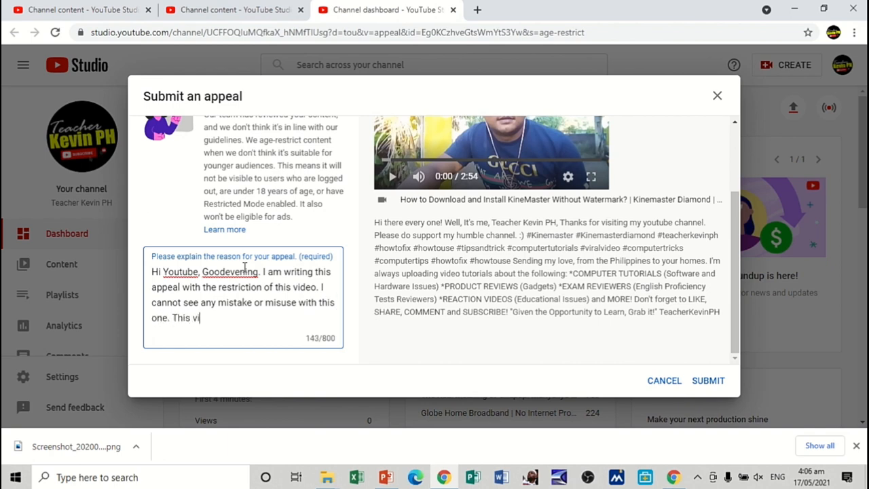
type("video pnly")
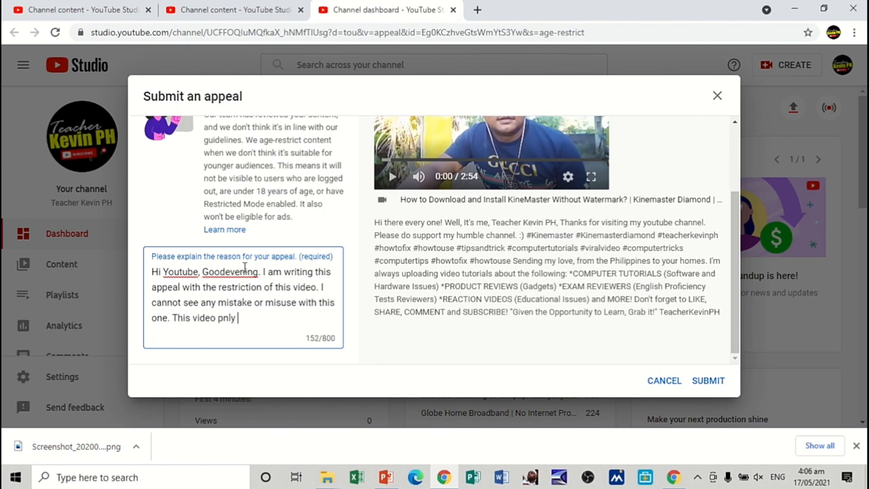
key("BackSpace")
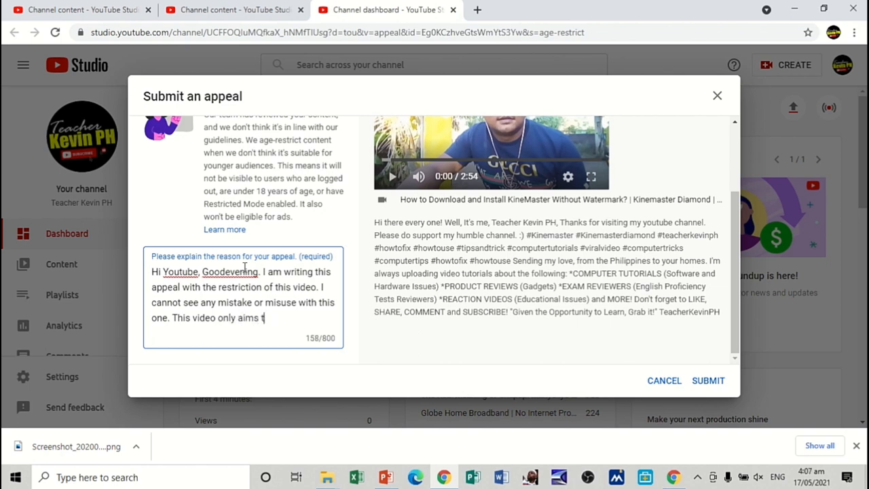
type("o")
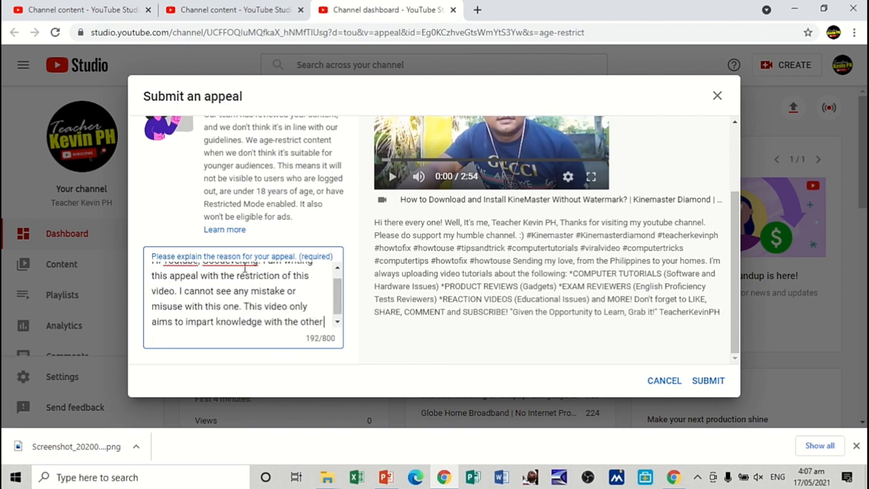
type("people e")
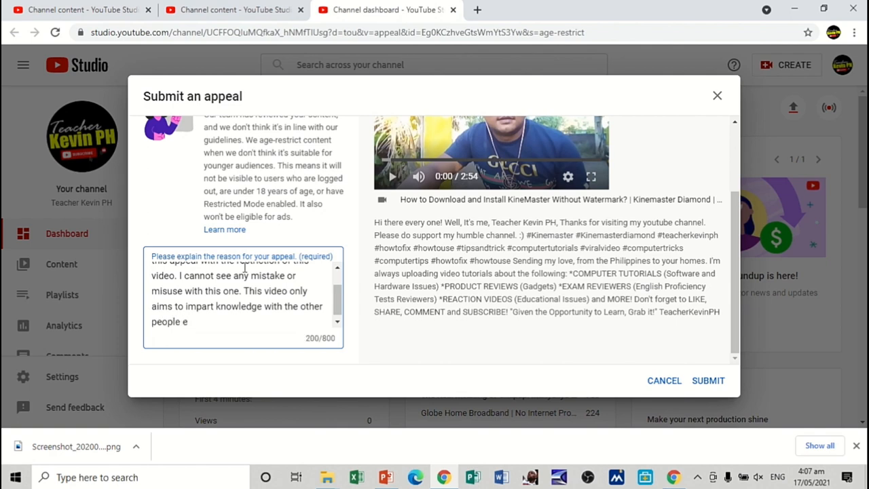
type("especially those who are using this soft")
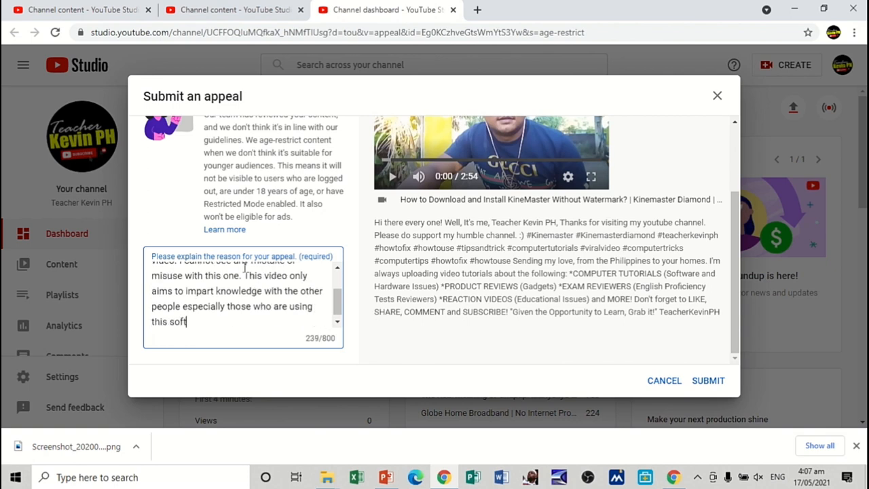
type("ware.")
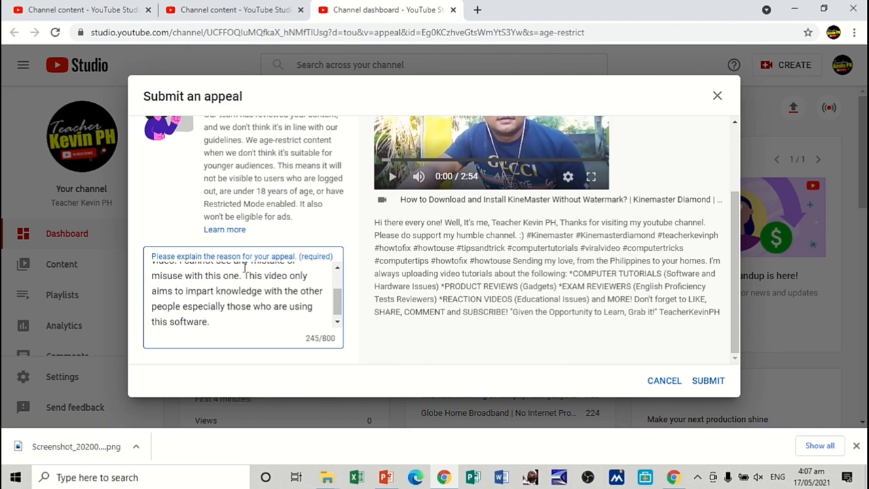
Append that this software is very important for teachers editing video lessons.
left_click(211, 321)
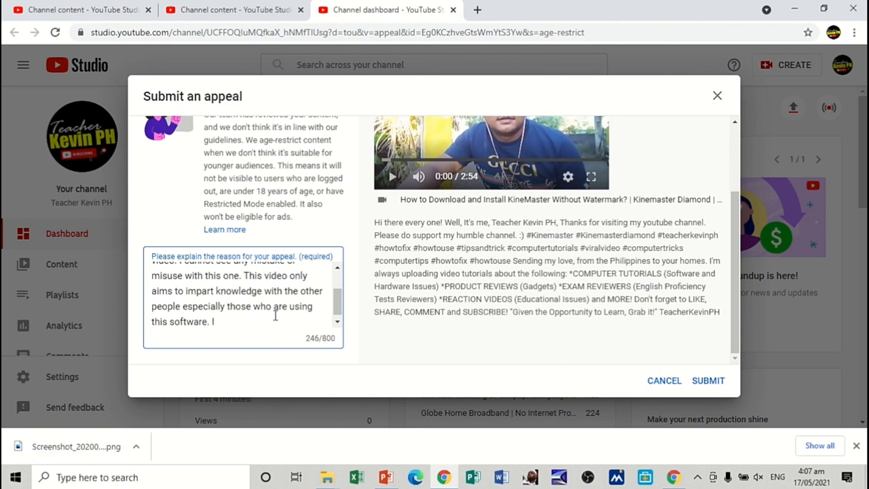
key("Backspace")
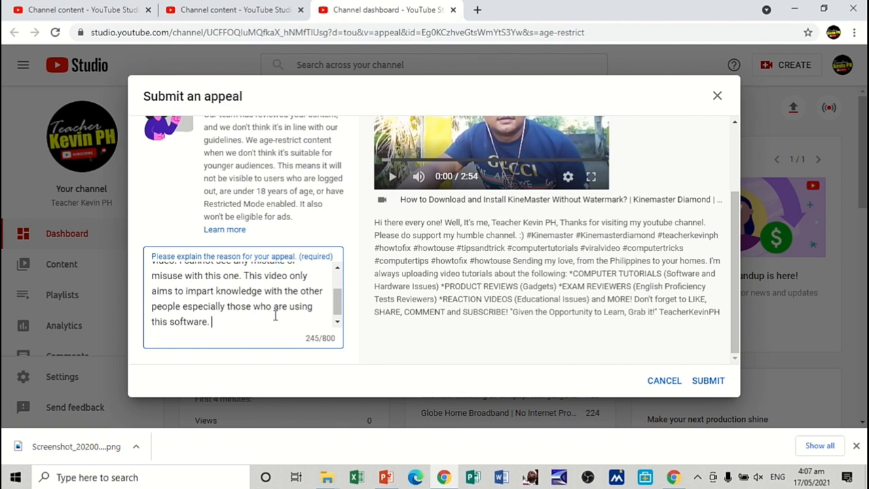
type("Th")
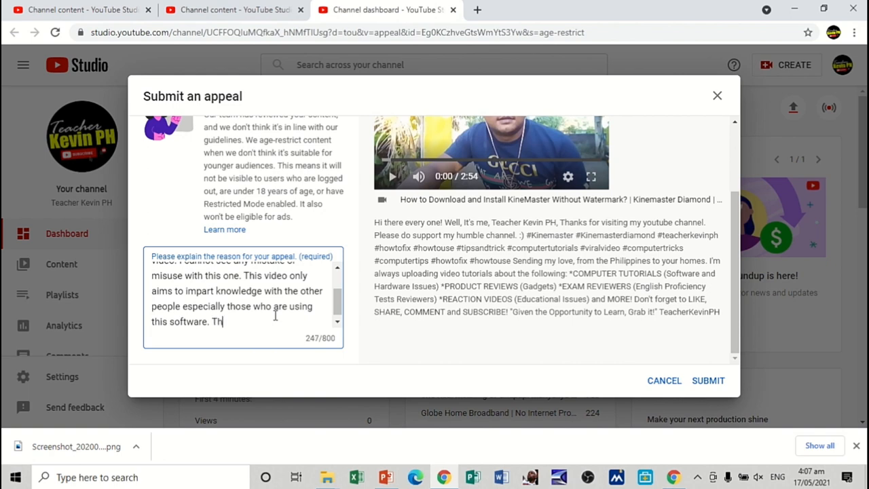
type("is software")
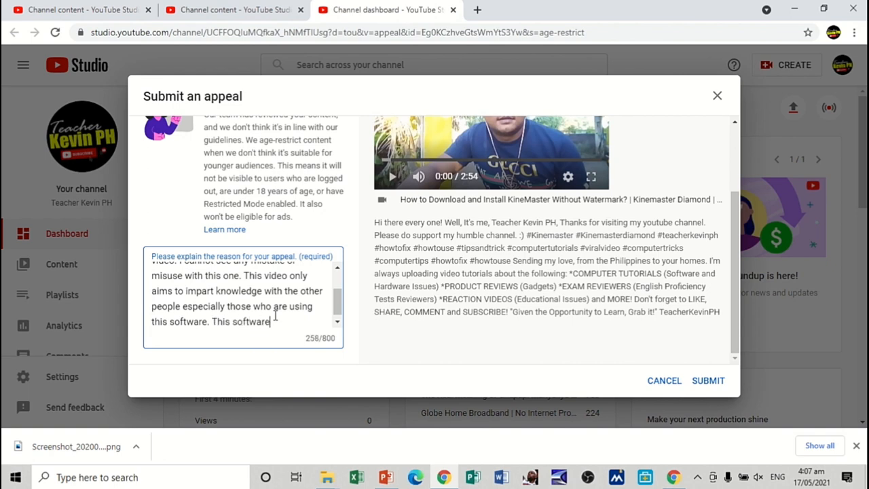
type("is very imo")
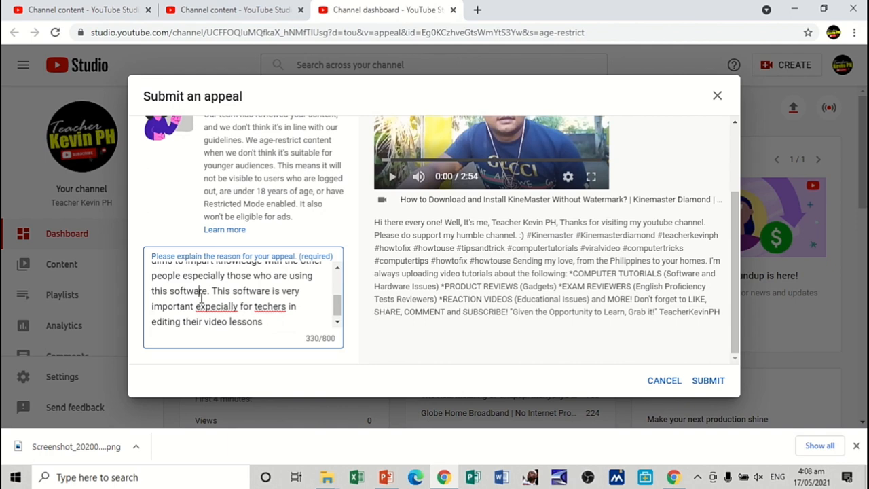
Fix misspellings, close with 'an Educational Purpose' and thanks, and submit the appeal.
right_click(216, 306)
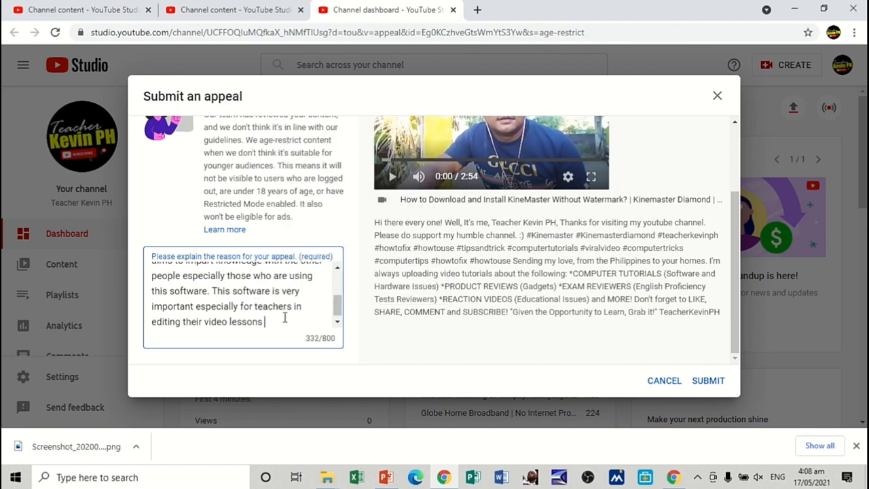
type("This is also")
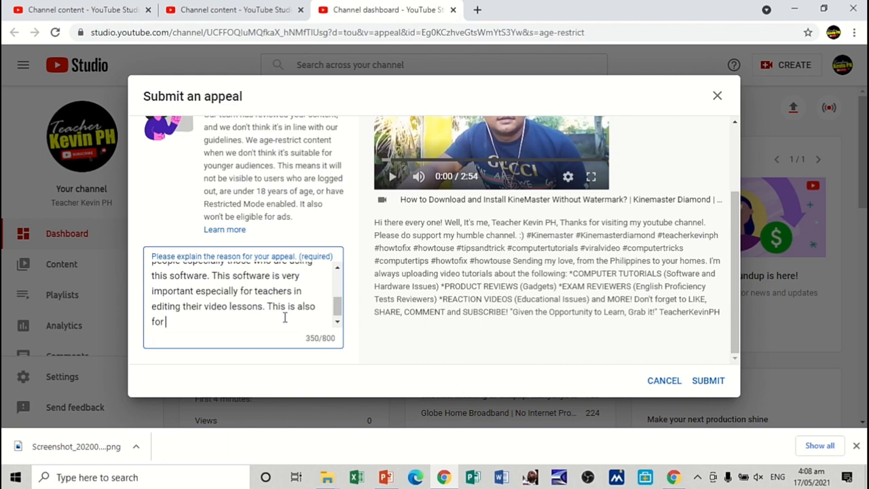
type("an Educa")
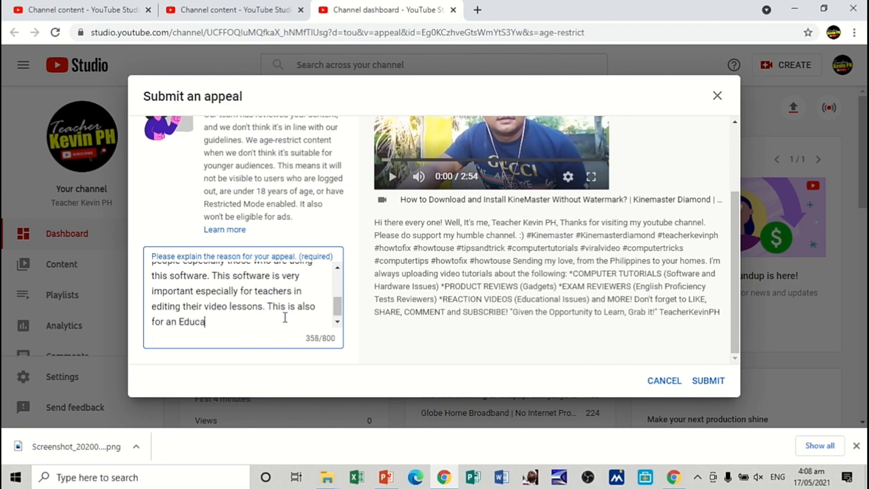
type("t")
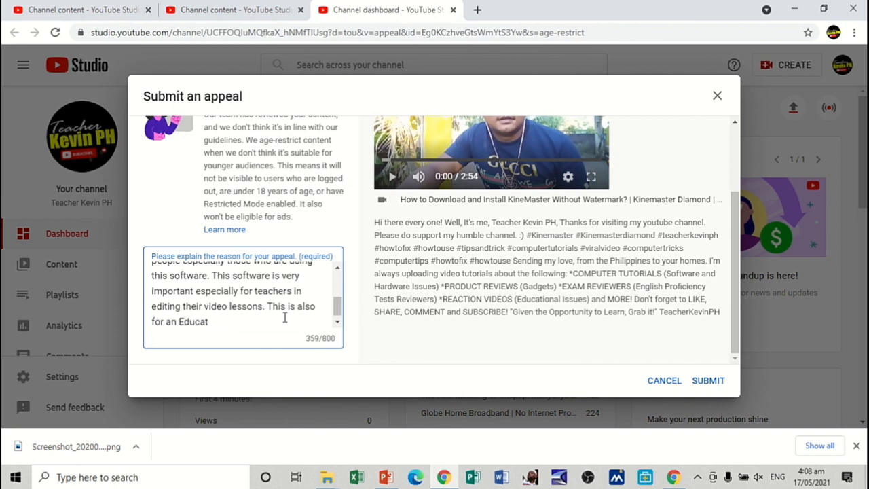
type("ional Purpose")
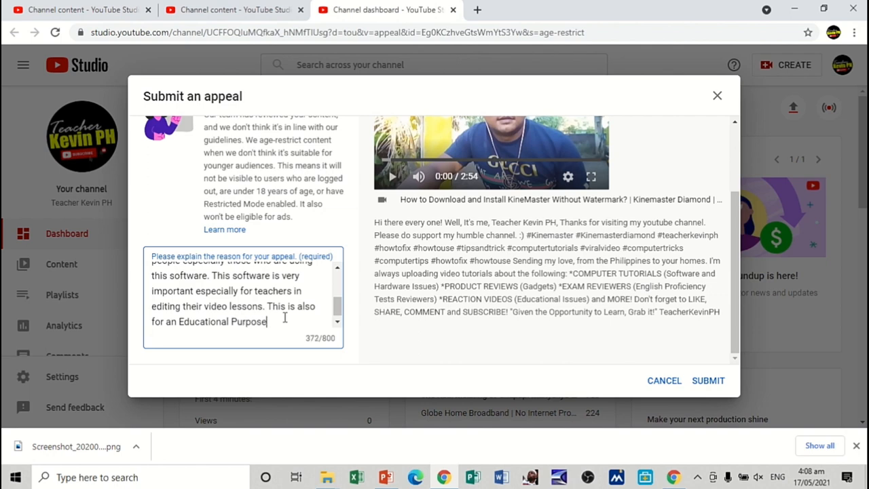
type(".")
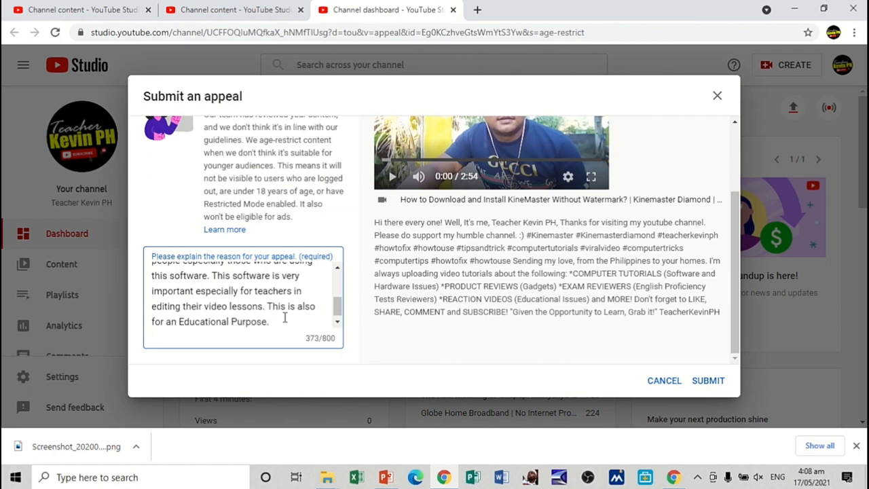
type("Thank you")
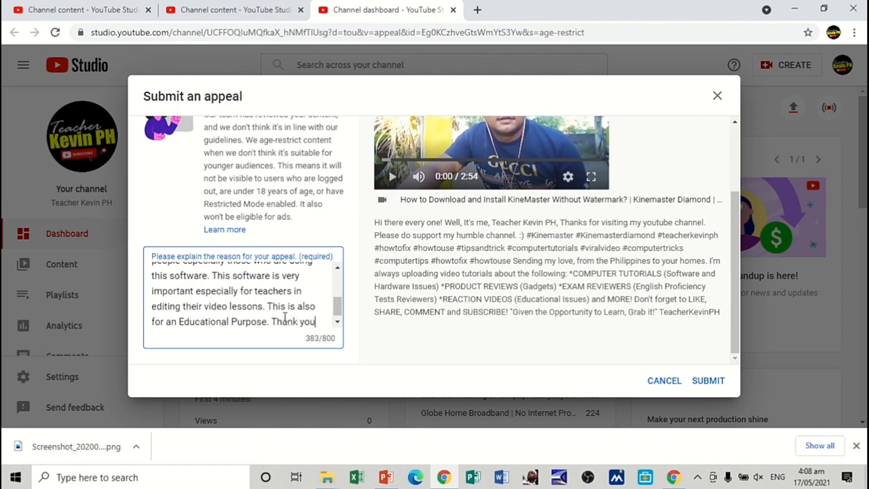
type("!")
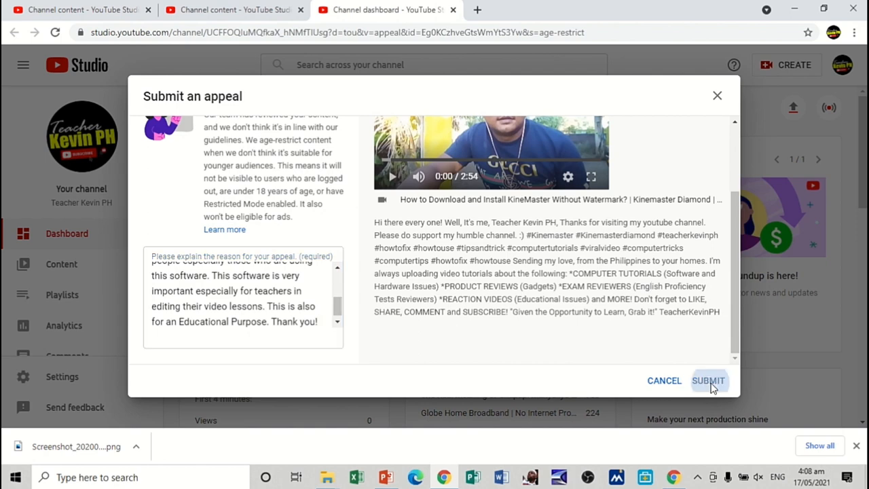
left_click(708, 380)
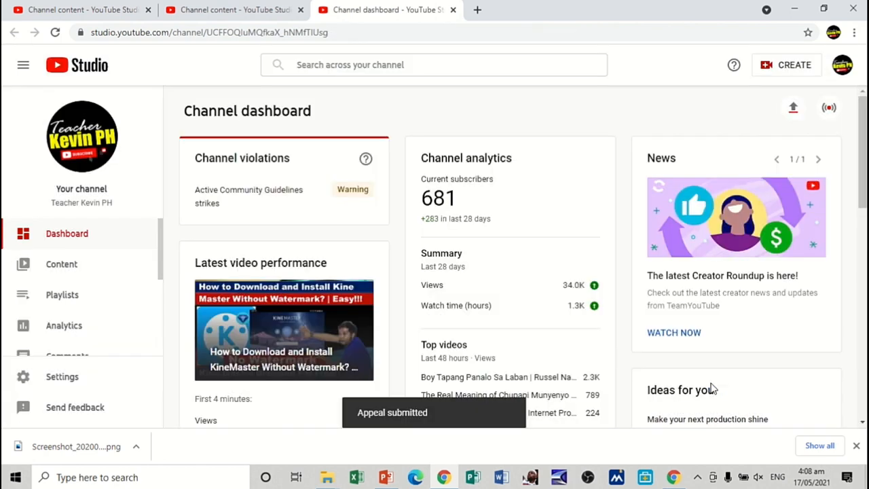